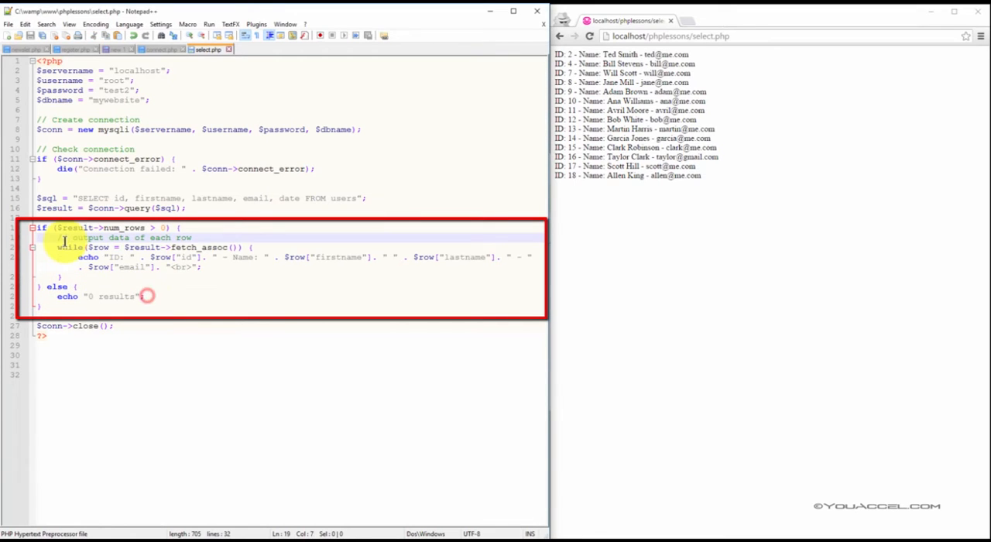
left_click(146, 295)
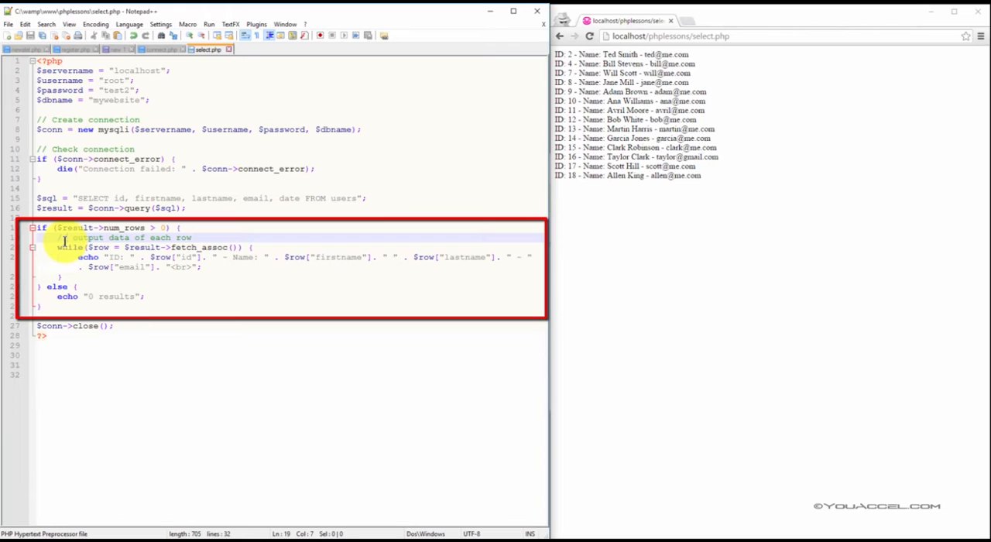
double_click(186, 247)
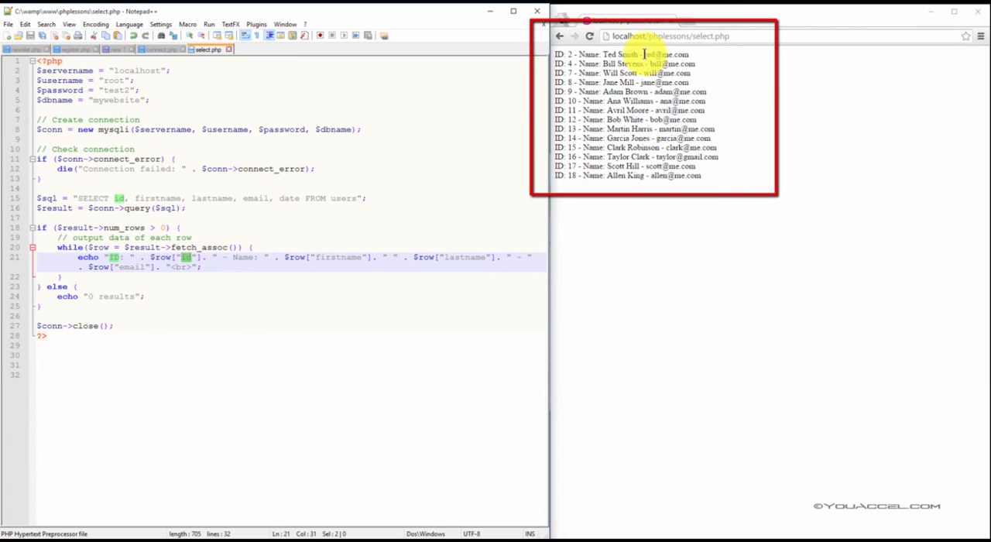
left_click(680, 35)
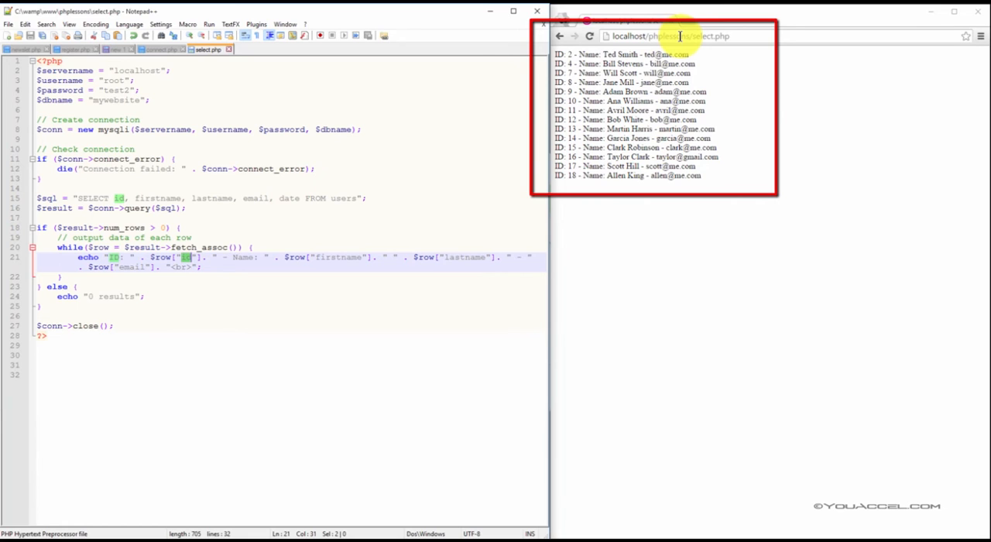